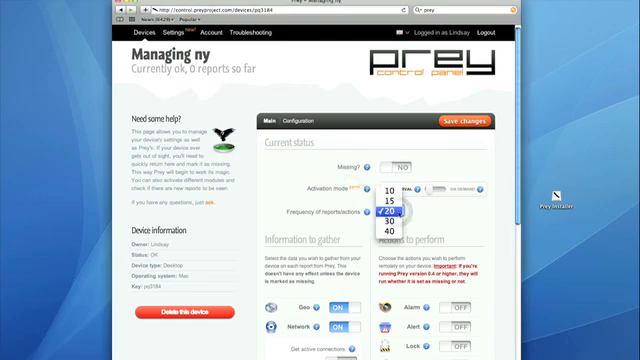
# Step: Choose 20 as the frequency of reports and actions for the device
pyautogui.click(404, 210)
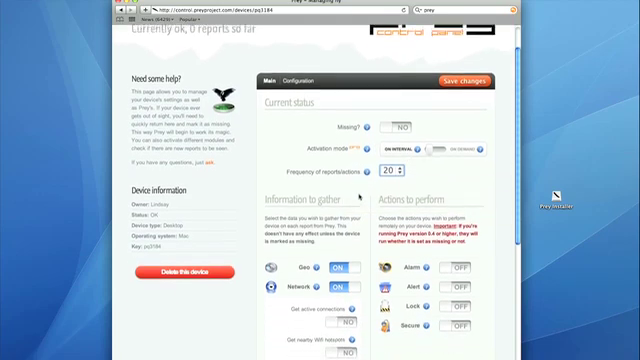
pyautogui.scroll(-3)
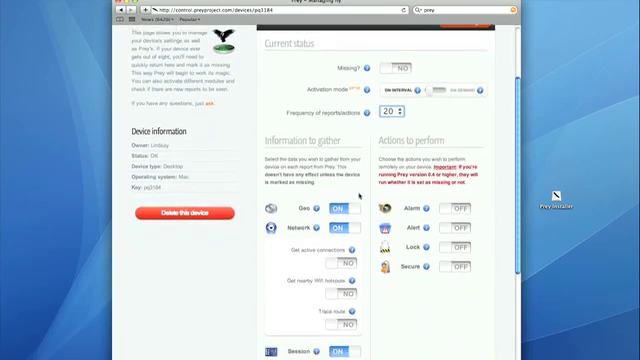
pyautogui.scroll(-3)
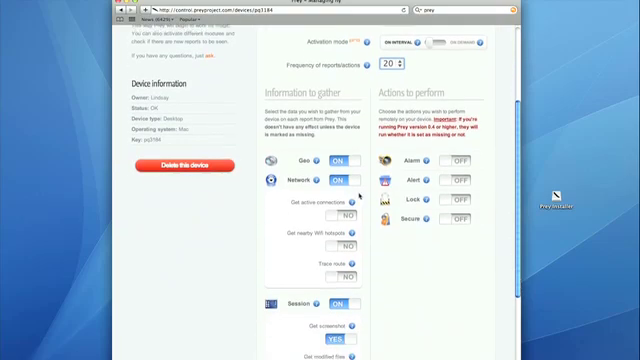
pyautogui.scroll(-3)
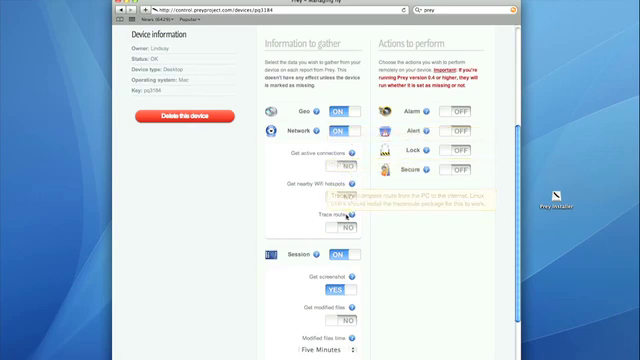
pyautogui.scroll(-3)
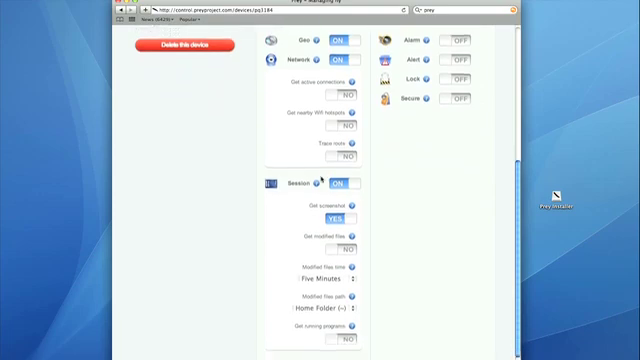
pyautogui.scroll(-3)
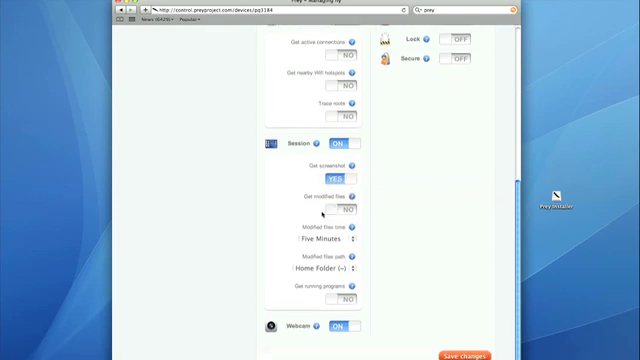
pyautogui.scroll(-3)
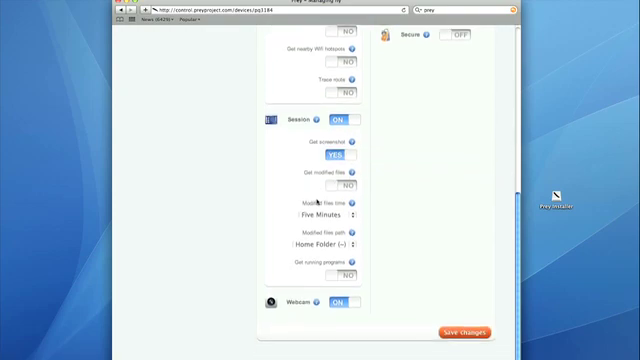
pyautogui.scroll(-3)
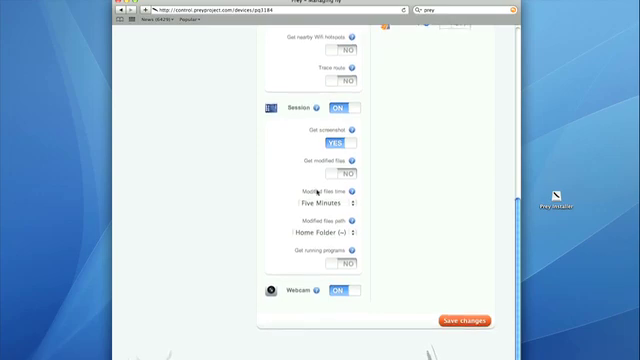
pyautogui.scroll(-3)
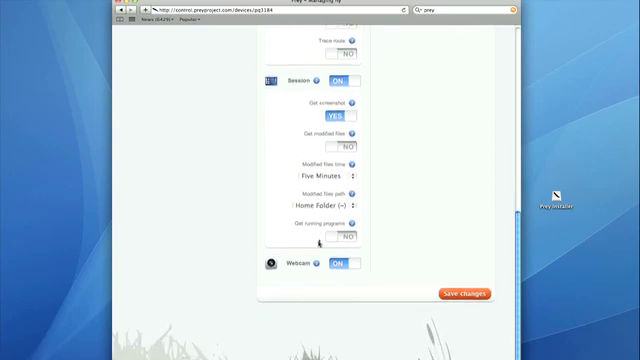